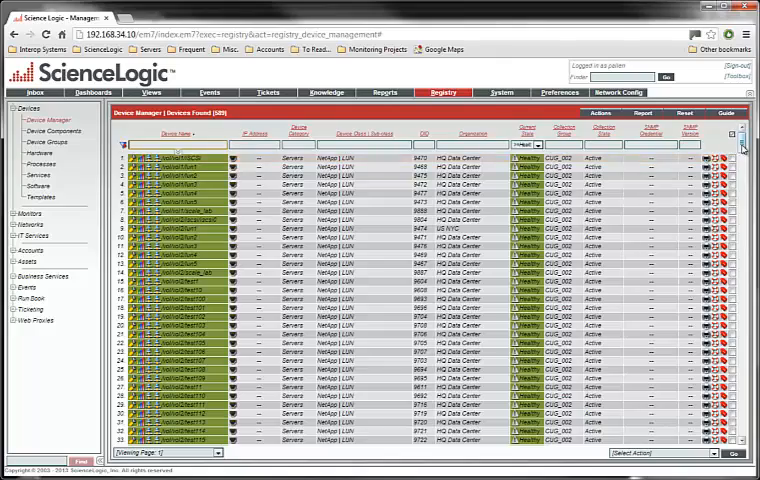
# - Filter the Device Manager by device class 'oem', leaving 11 devices
pyautogui.scroll(-3)
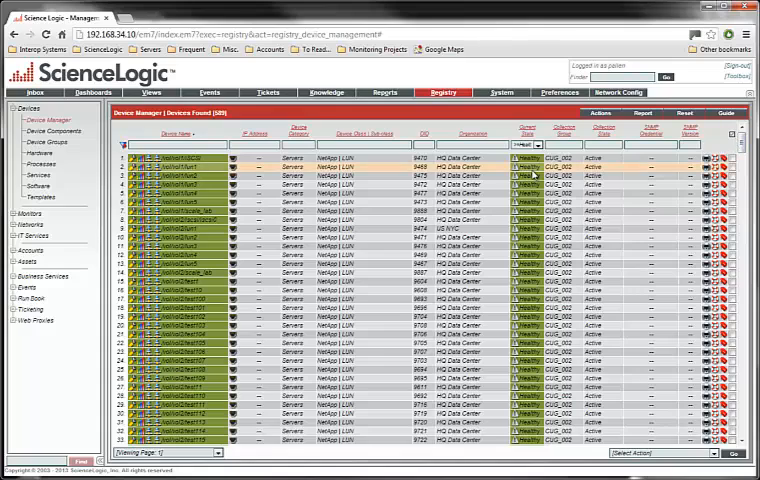
pyautogui.moveTo(508, 175)
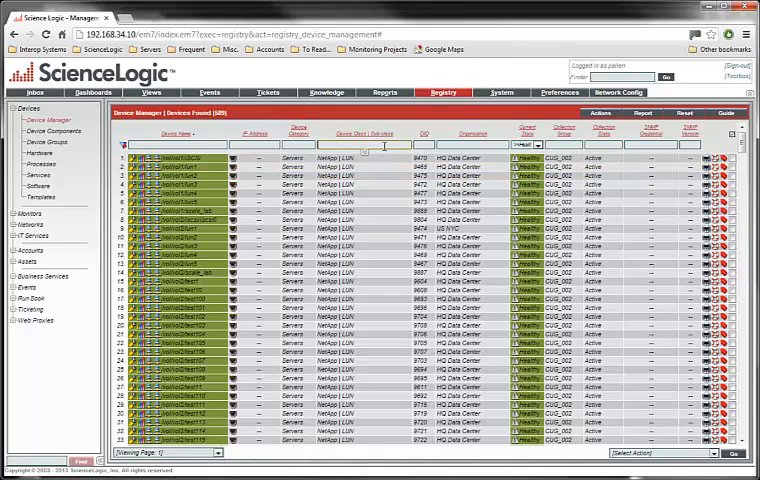
pyautogui.write('oem')
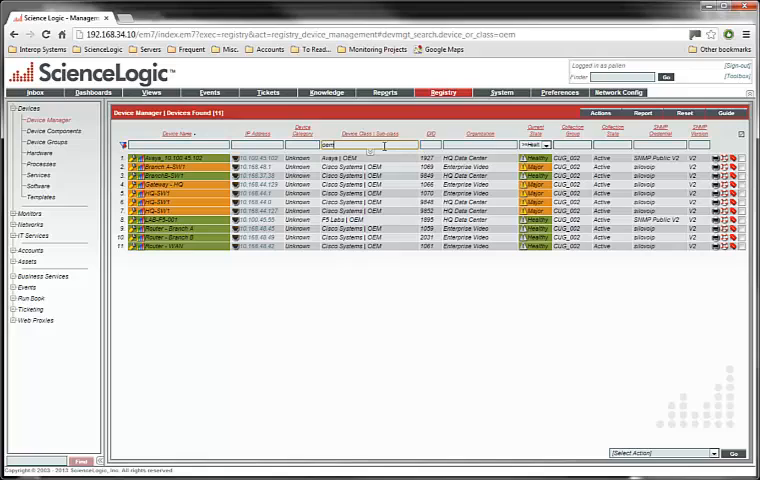
pyautogui.moveTo(381, 280)
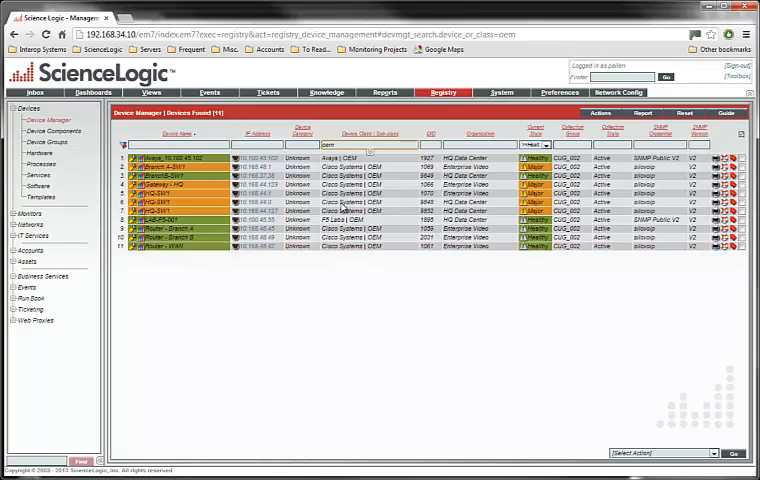
pyautogui.moveTo(390, 320)
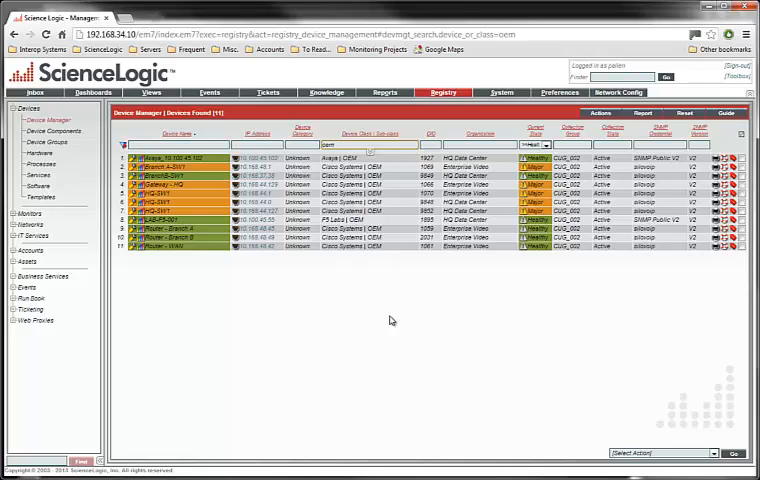
pyautogui.moveTo(388, 300)
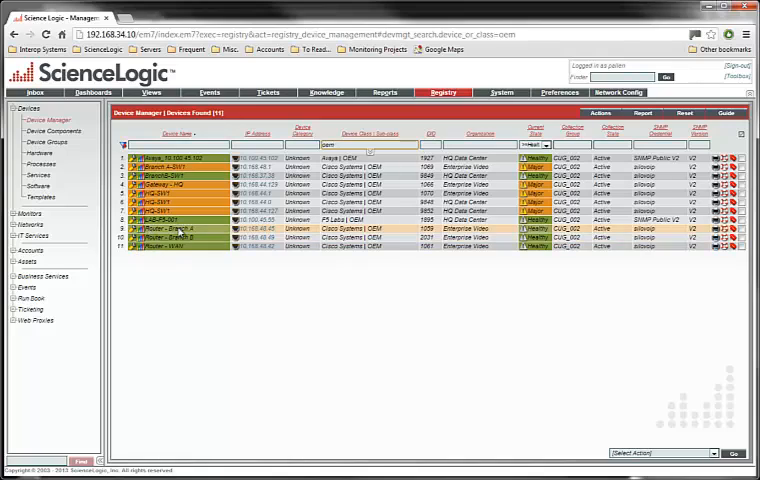
pyautogui.moveTo(357, 232)
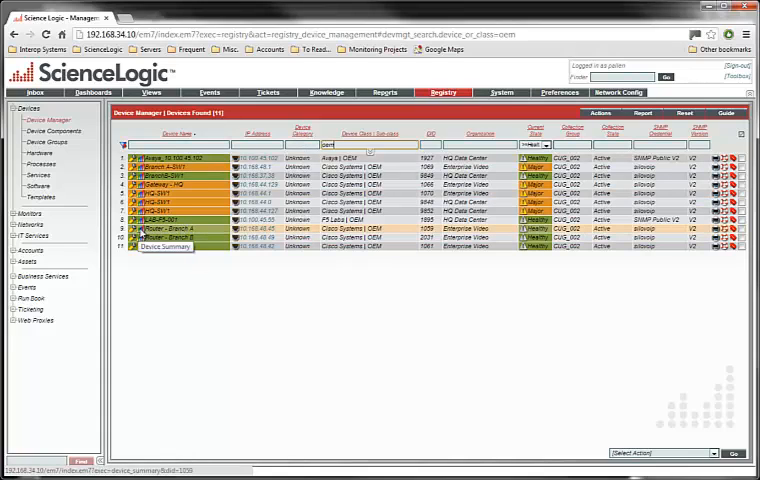
# - Open the Device Summary of the healthy Cisco device Router - Branch A
pyautogui.click(162, 237)
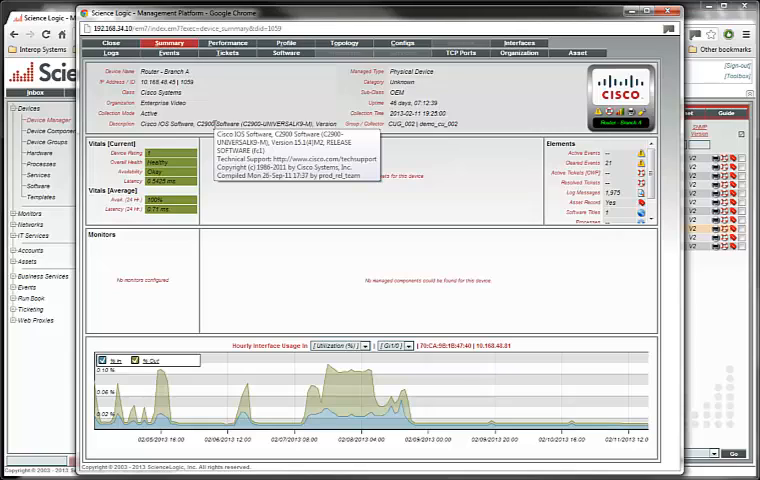
pyautogui.moveTo(478, 189)
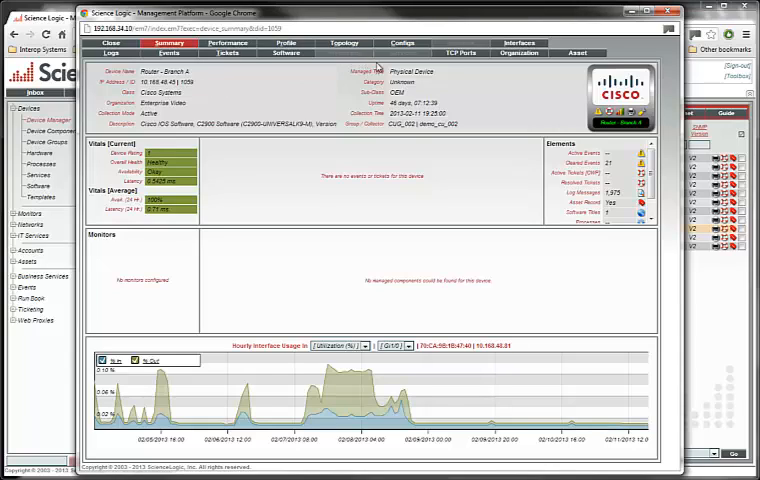
pyautogui.moveTo(418, 72)
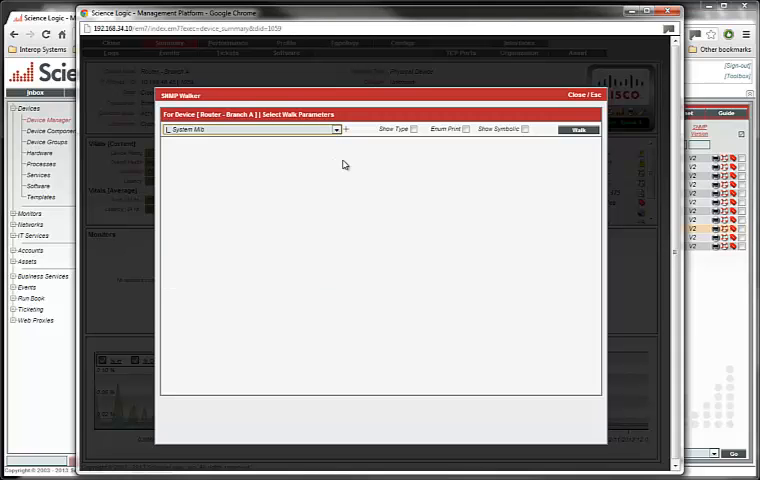
# - Walk the router's System MIB with symbolic names and select sysObjectID 1.3.6.1.4.1.9.1.1045
pyautogui.click(524, 129)
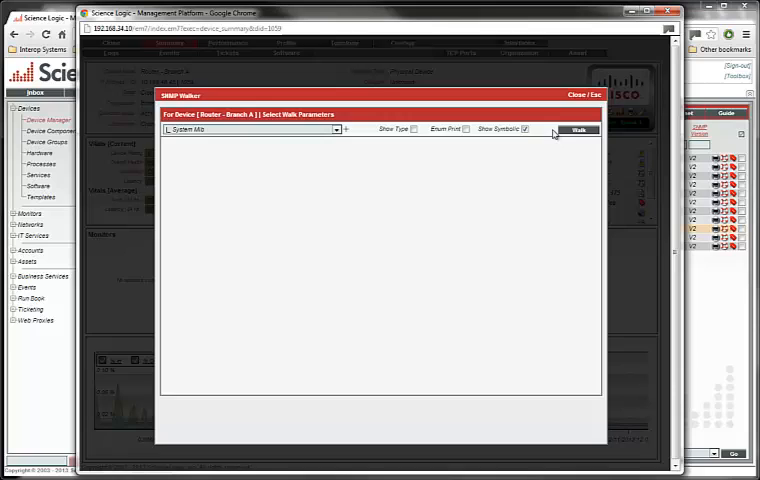
pyautogui.click(578, 130)
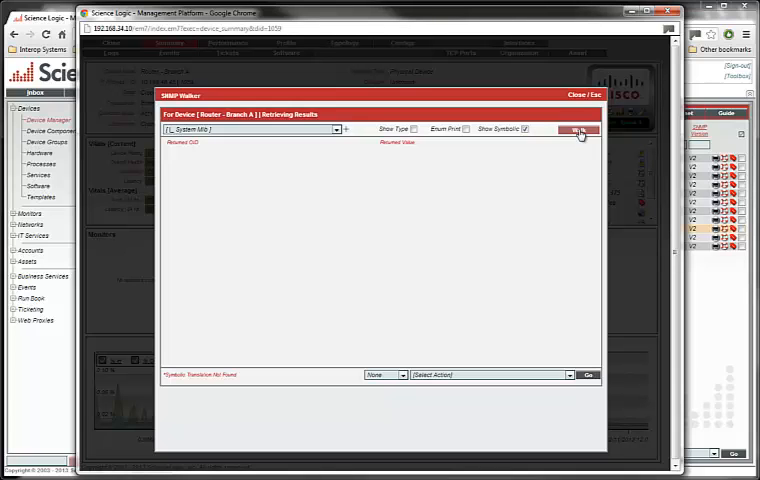
pyautogui.click(577, 129)
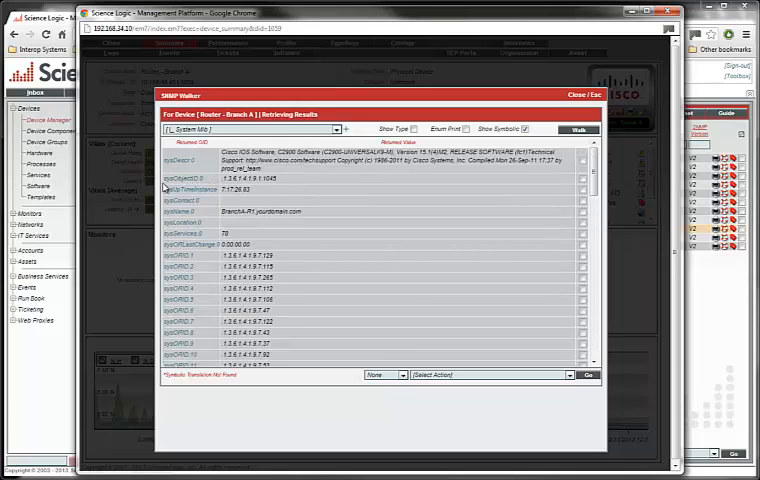
pyautogui.moveTo(200, 191)
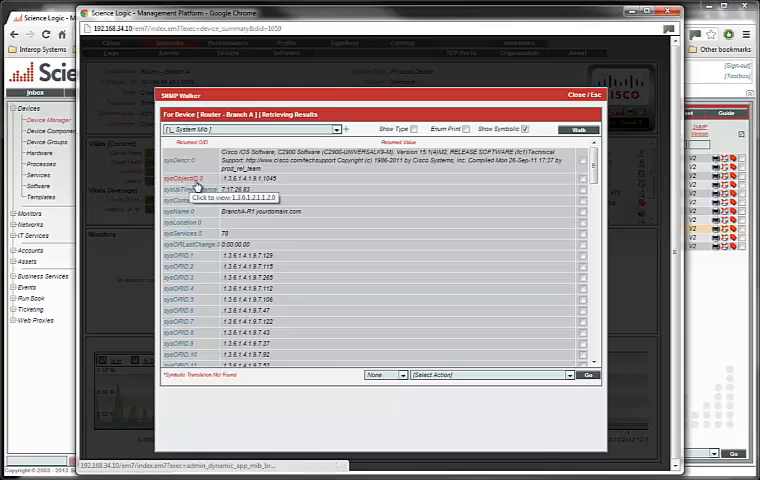
pyautogui.moveTo(283, 184)
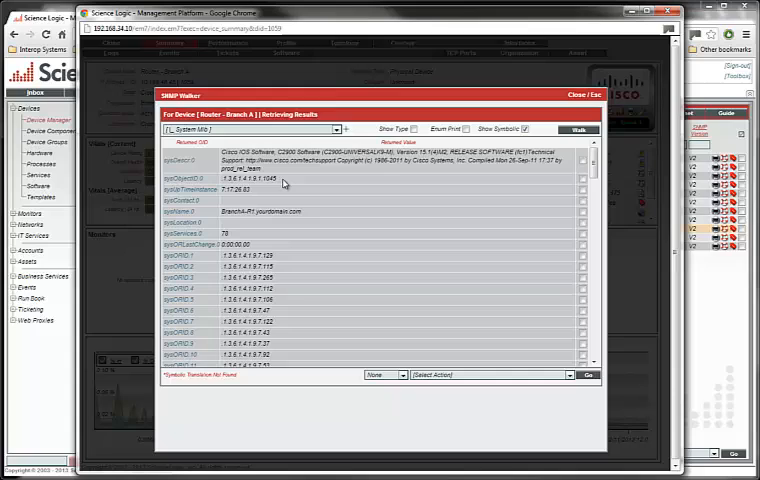
pyautogui.moveTo(290, 182)
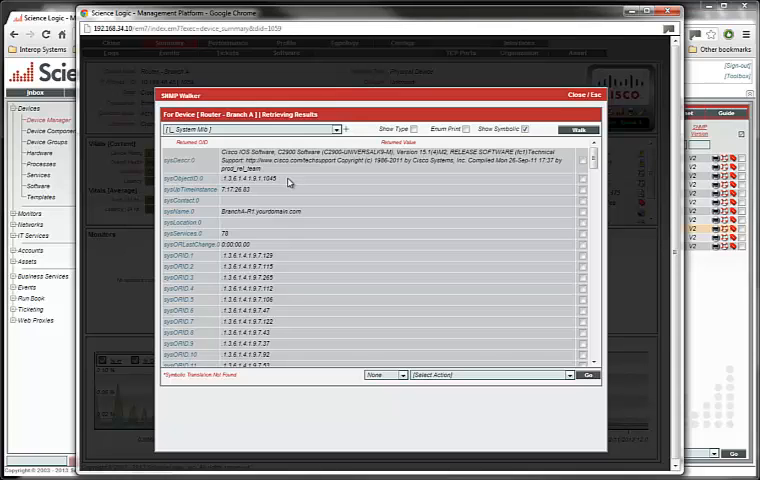
pyautogui.doubleClick(245, 178)
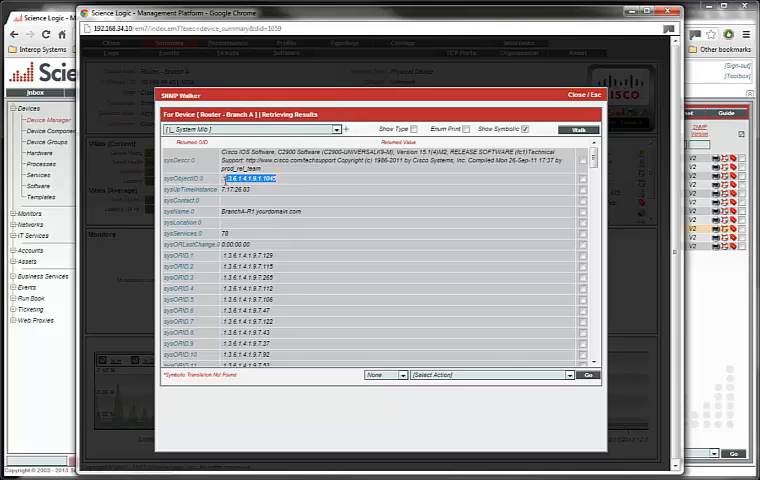
pyautogui.moveTo(291, 186)
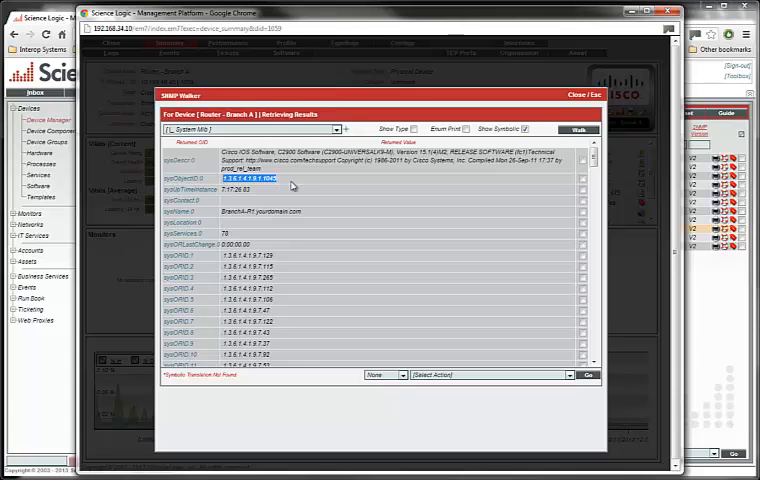
pyautogui.moveTo(291, 181)
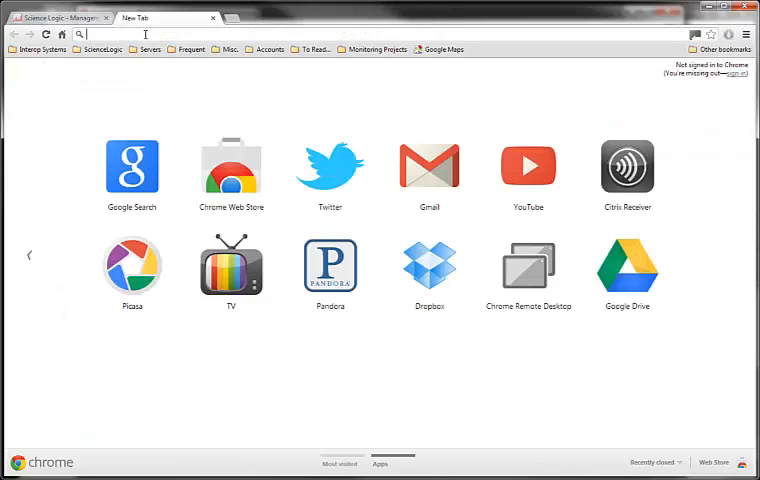
# - Search Google for the OID 1.3.6.1.4.1.9.1.1045
pyautogui.write('1.3.6.1.4.1.9.1.1045&oq=1.3.6.1.4.1.9.1.1045&aqs=chrome.0.57j0j62l2j60.211&sourceid=chrome&ie=UTF-8')
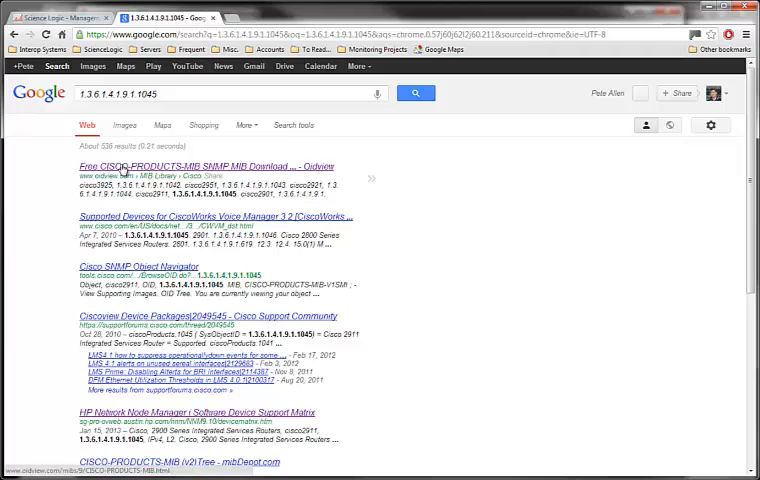
pyautogui.moveTo(158, 168)
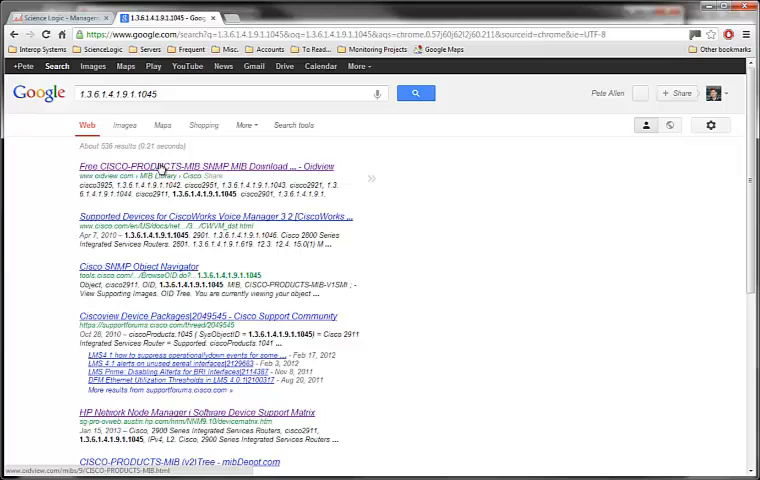
pyautogui.moveTo(135, 203)
pyautogui.write('1045')
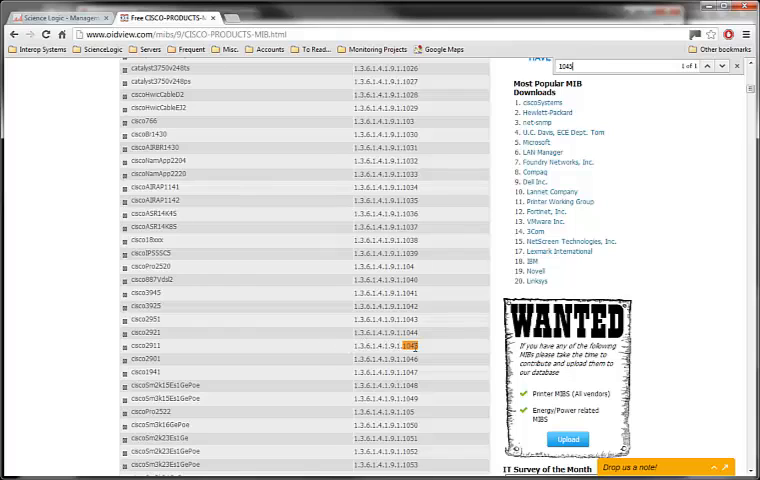
pyautogui.moveTo(123, 190)
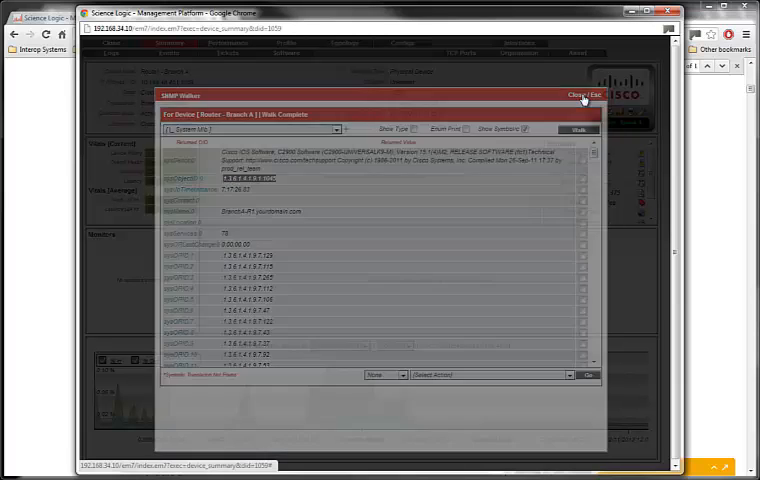
# - Close the walk, browse device classes filtered by 'cisco', and try 'oem' as description
pyautogui.click(579, 92)
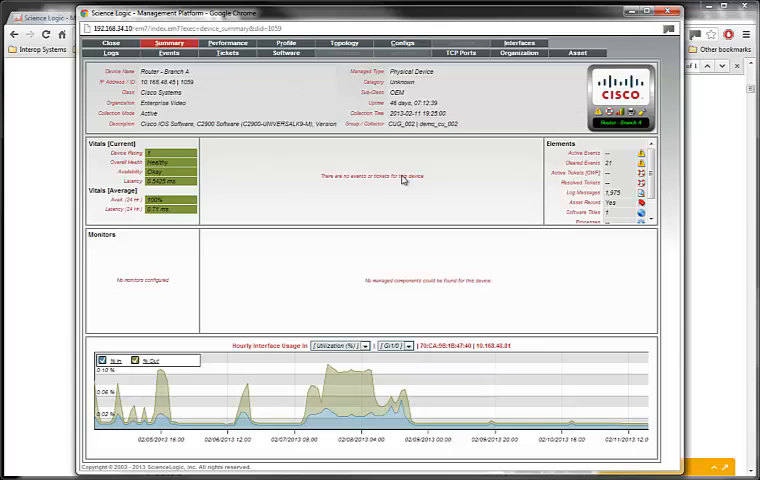
pyautogui.moveTo(112, 46)
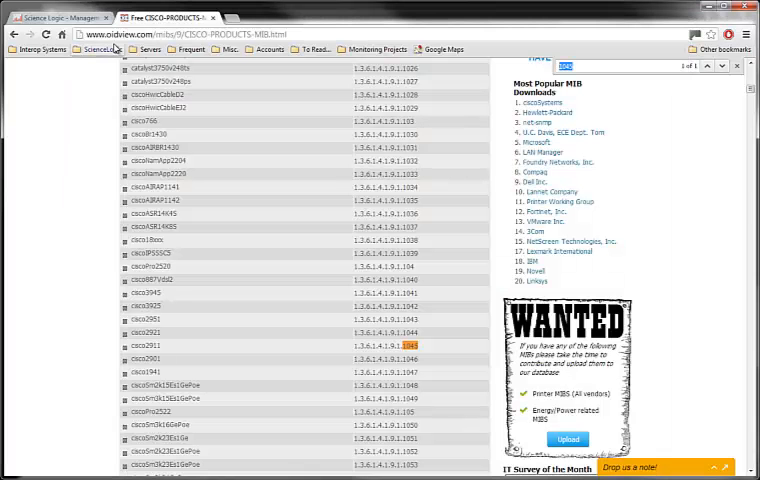
pyautogui.click(70, 16)
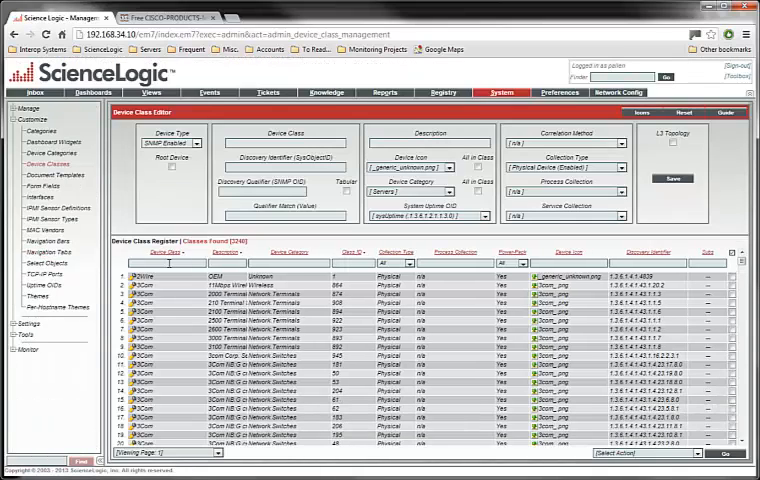
pyautogui.write('cisco')
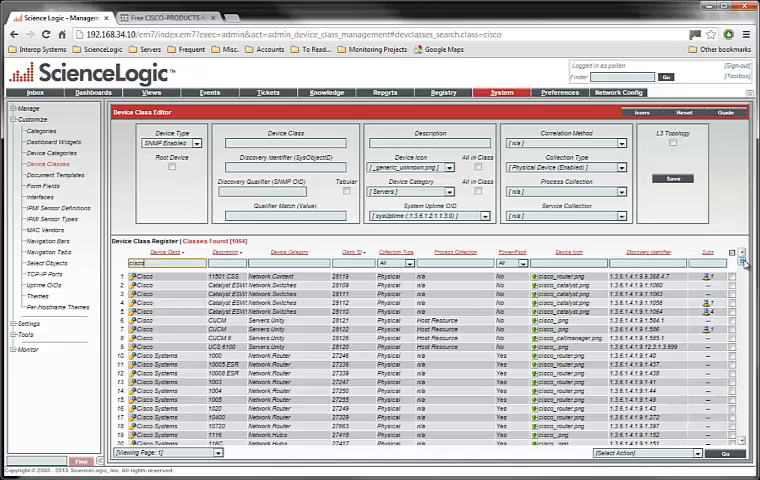
pyautogui.scroll(-3)
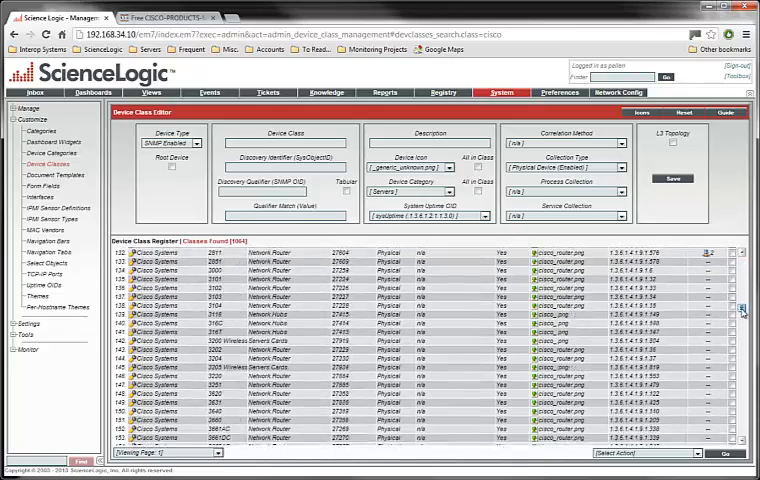
pyautogui.scroll(-3)
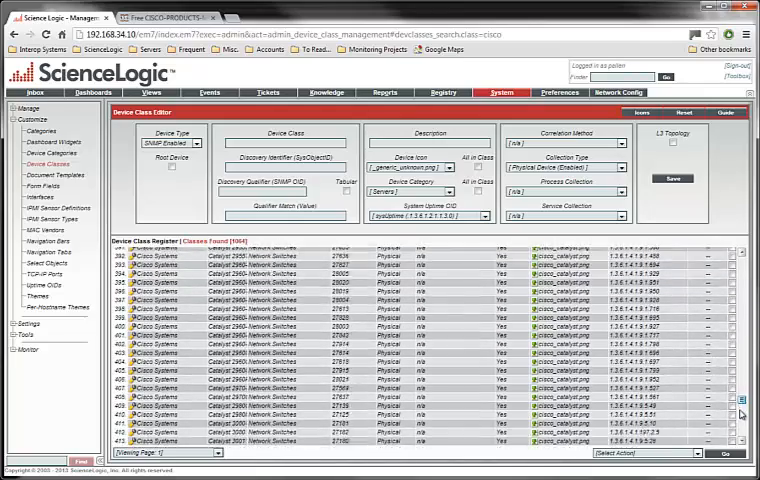
pyautogui.scroll(-3)
pyautogui.write('oem')
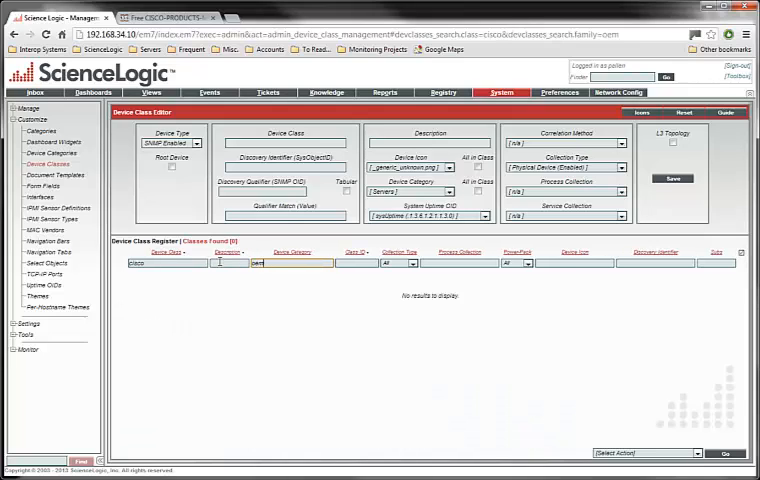
pyautogui.click(230, 264)
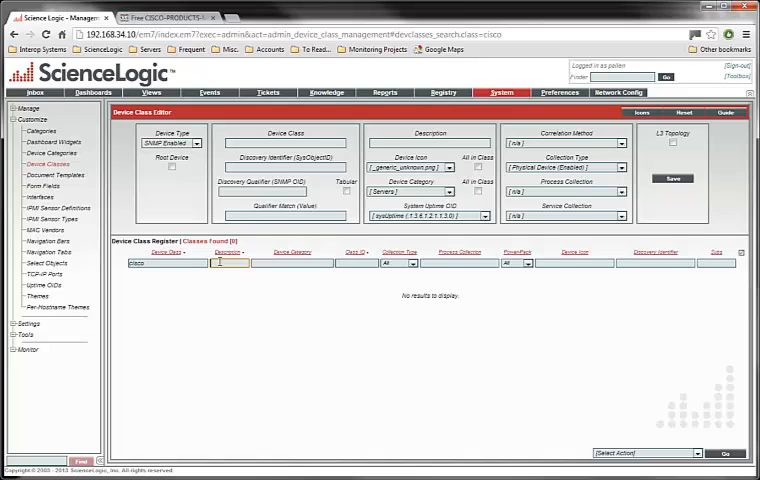
pyautogui.write('oem')
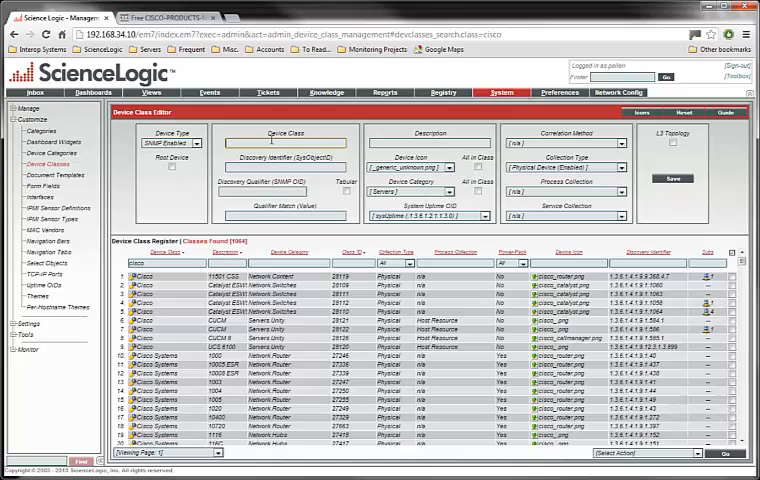
# - Enter class Cisco Systems, description 2911, discovery identifier 1.3.6.1.4.1.9.1.1045
pyautogui.write('Cisco Systems')
pyautogui.click(286, 167)
pyautogui.write('1.3.6.1.4.1.9.1.1045')
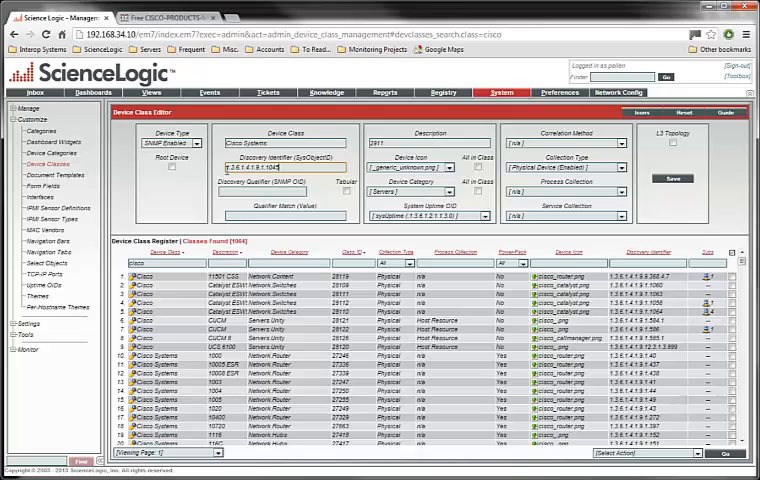
pyautogui.moveTo(188, 204)
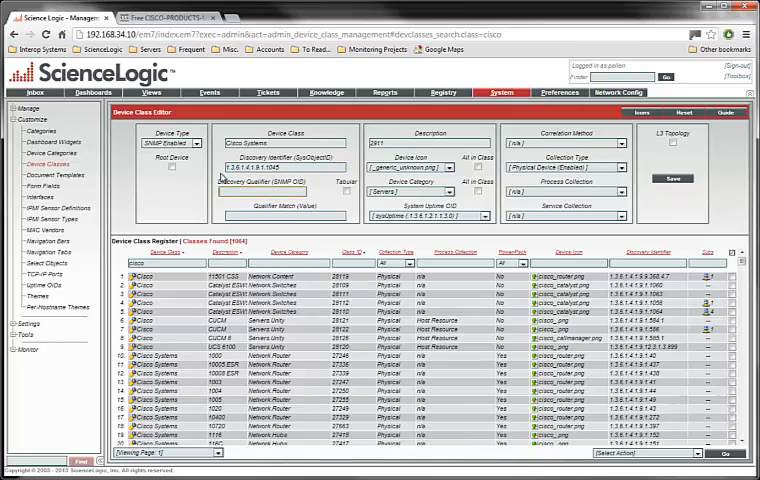
pyautogui.click(265, 191)
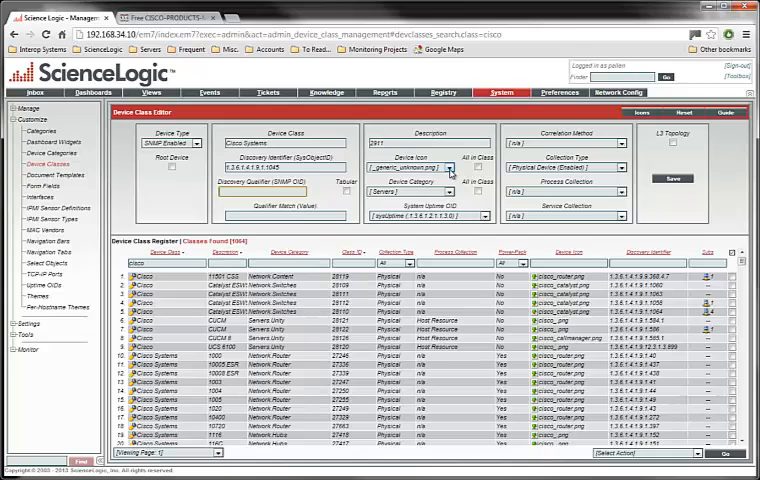
# - Give the class the cisco_router.png icon and Network Router category, and save it
pyautogui.click(465, 167)
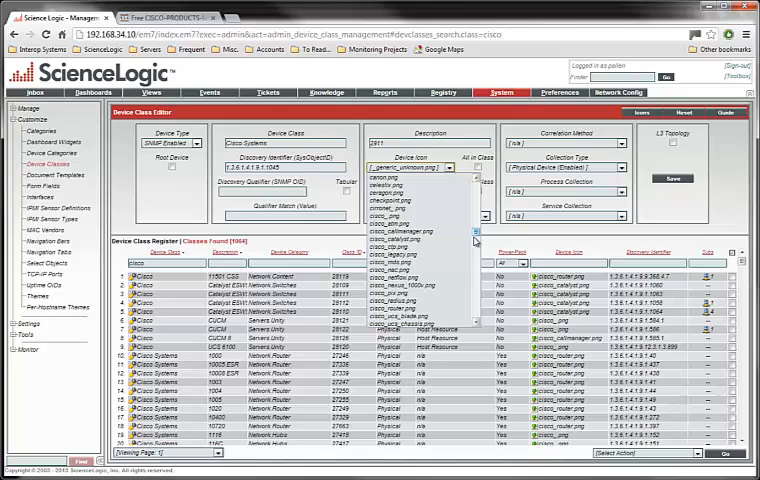
pyautogui.moveTo(410, 307)
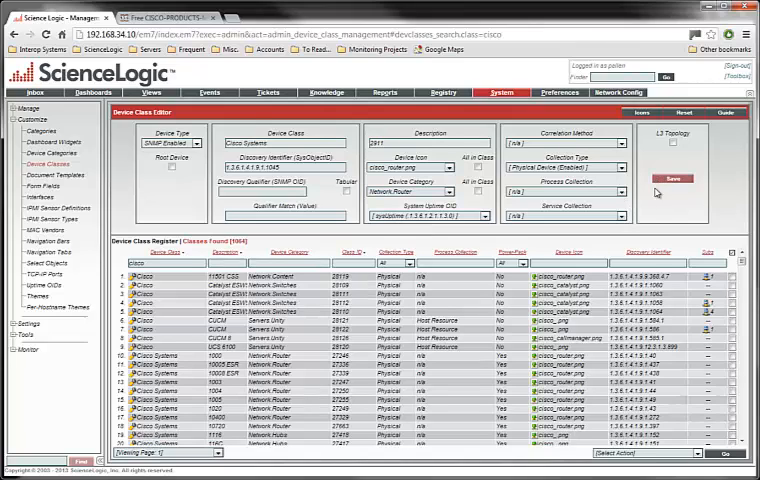
pyautogui.click(662, 177)
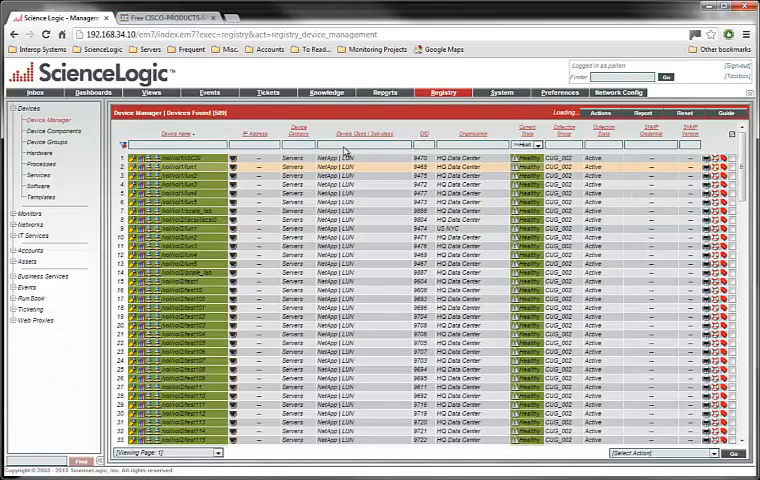
# - Filter devices by 'oem' and run an immediate rediscovery of Router - Branch A
pyautogui.click(330, 144)
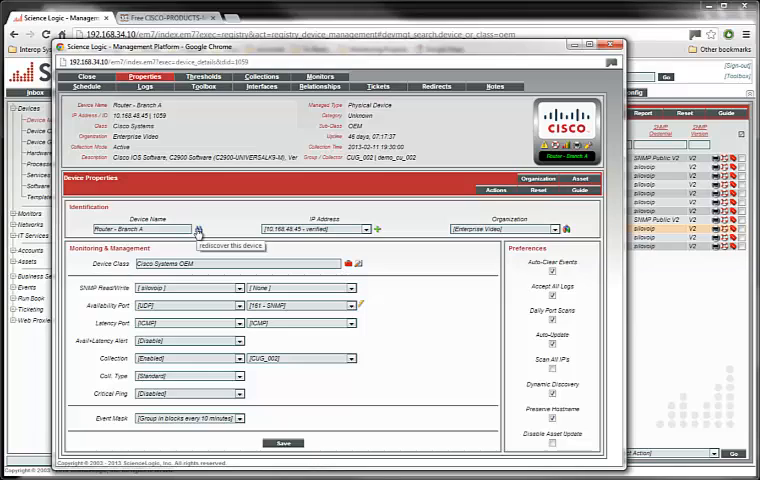
pyautogui.click(197, 231)
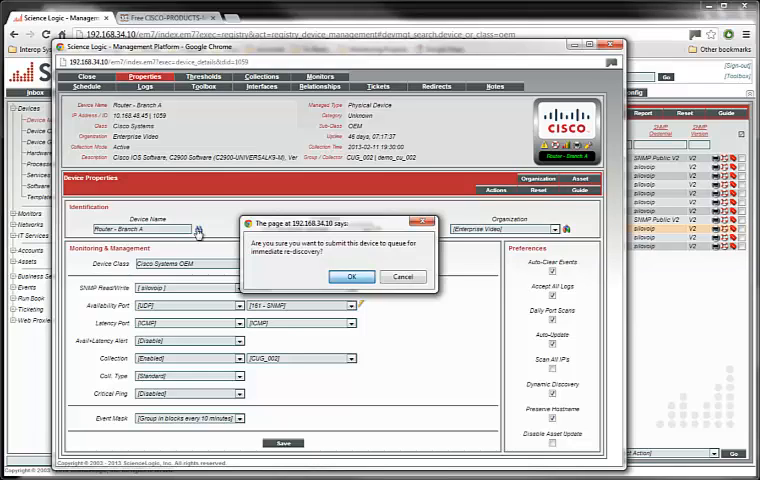
pyautogui.click(351, 277)
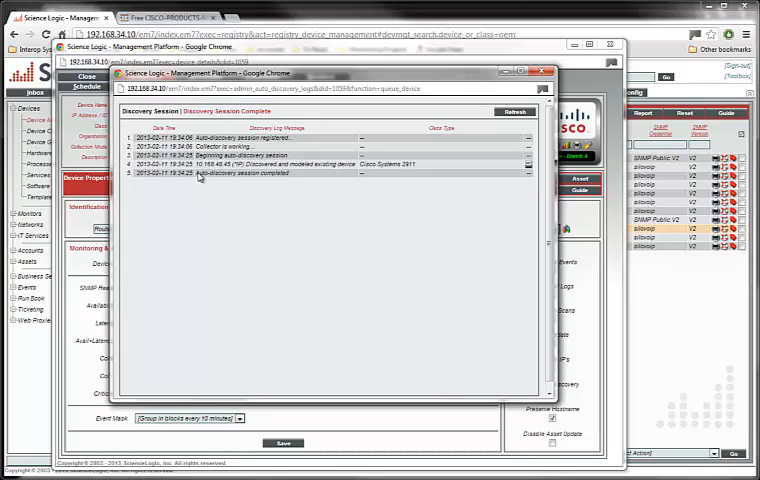
pyautogui.moveTo(298, 169)
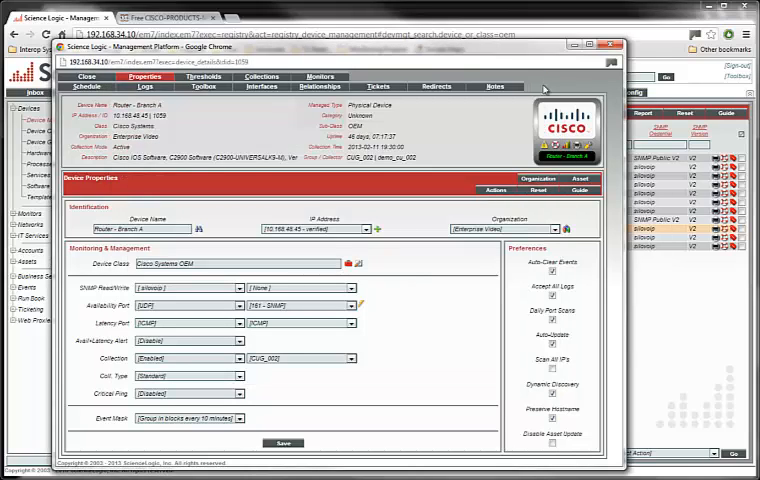
pyautogui.moveTo(538, 191)
pyautogui.write('2911')
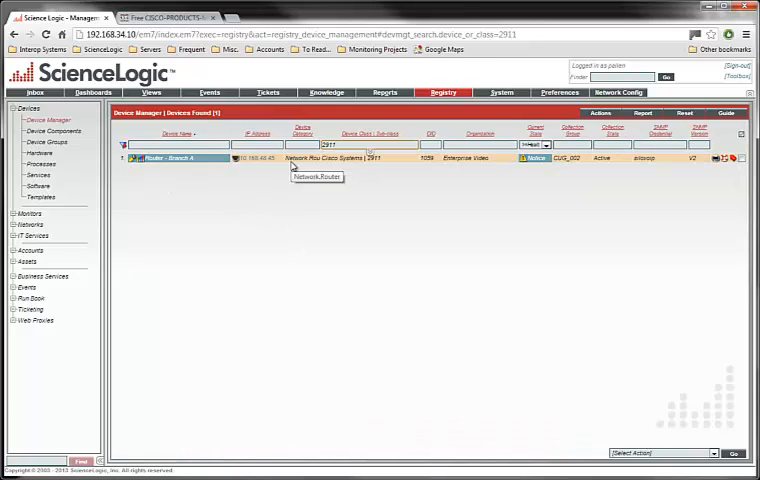
pyautogui.moveTo(375, 163)
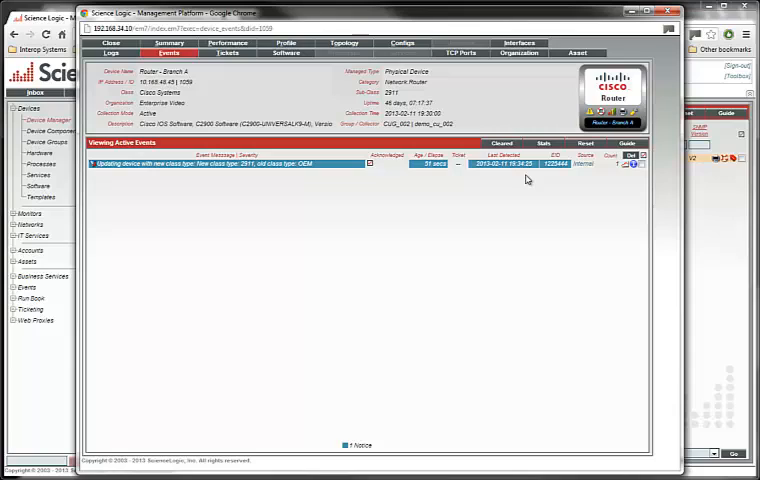
pyautogui.moveTo(156, 176)
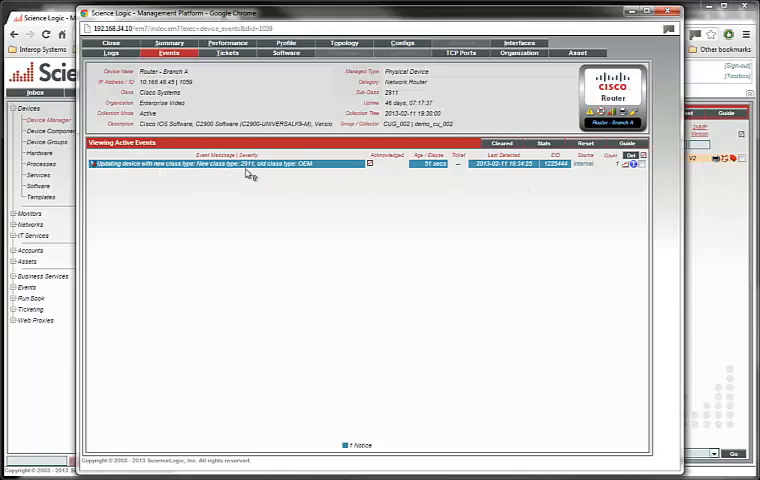
pyautogui.moveTo(389, 199)
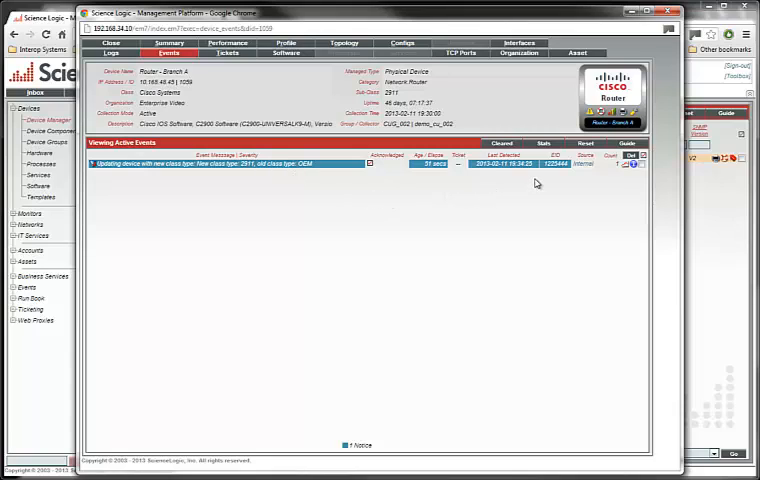
pyautogui.moveTo(159, 189)
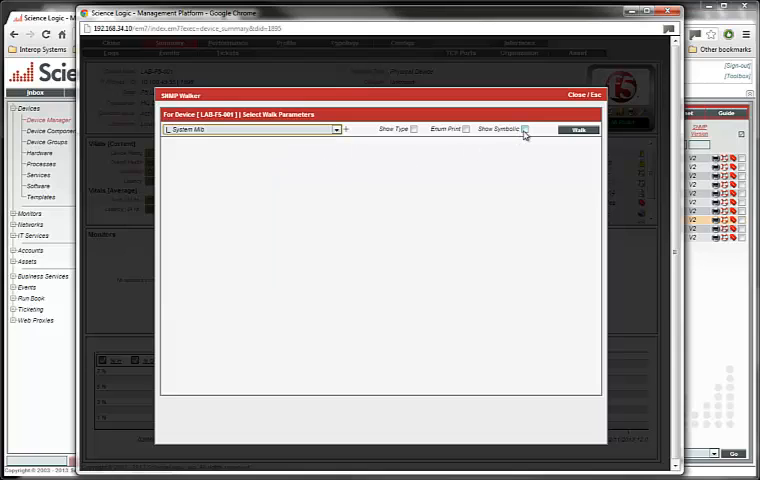
# - Walk LAB-F5-001's System MIB symbolically, exposing sysObjectID 1.3.6.1.4.1.3375.2.1.3.4.6
pyautogui.click(578, 130)
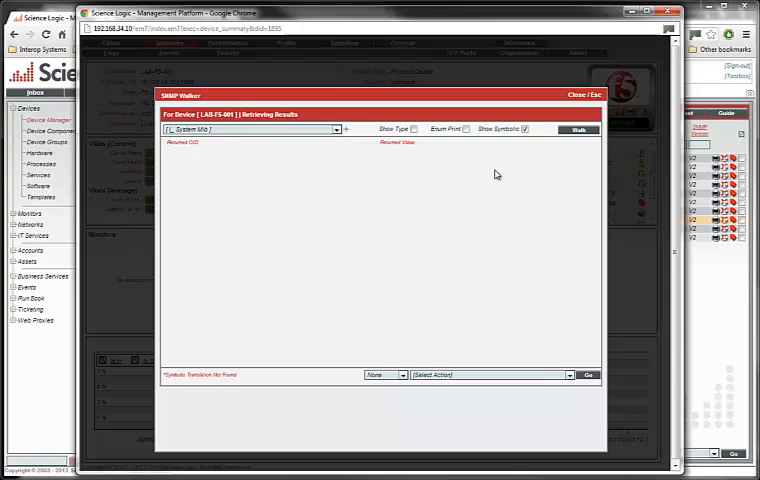
pyautogui.moveTo(485, 191)
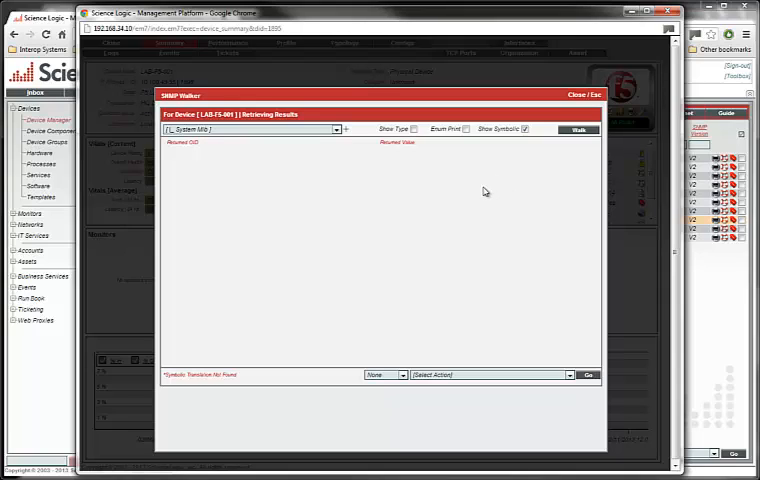
pyautogui.moveTo(478, 192)
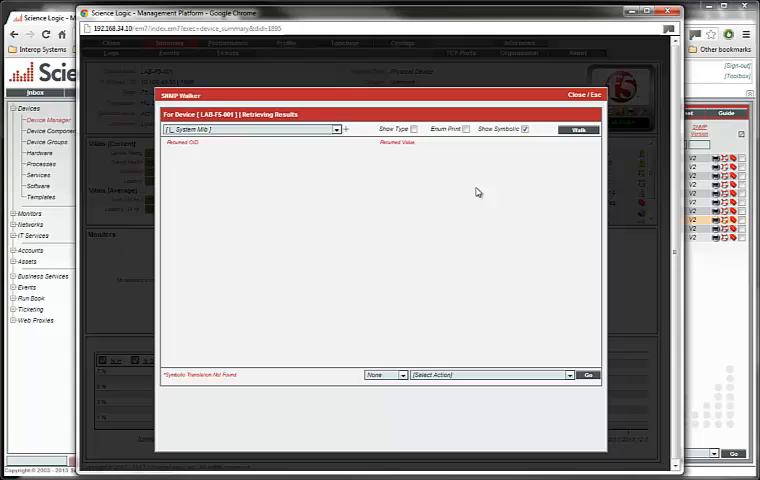
pyautogui.click(577, 129)
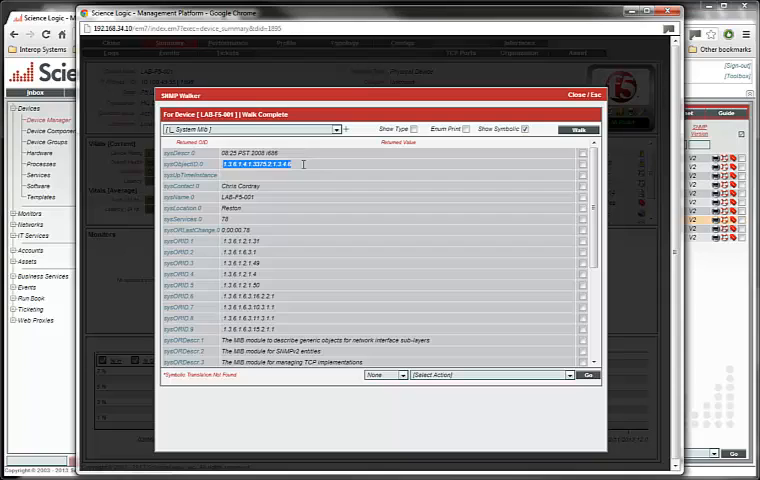
pyautogui.moveTo(304, 168)
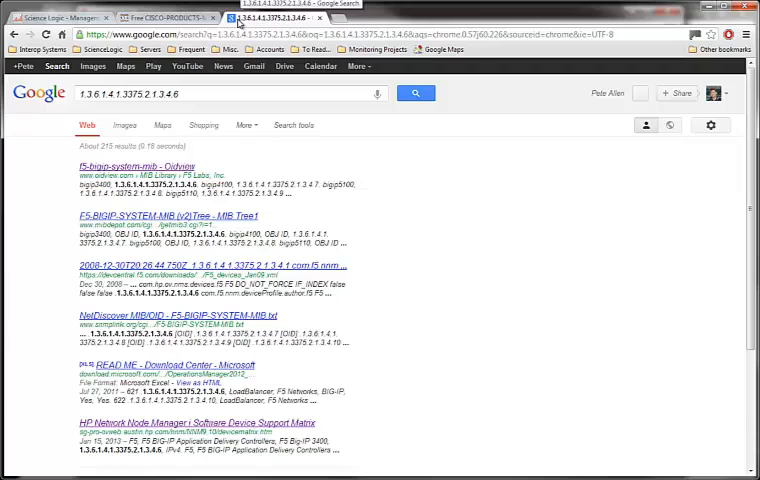
pyautogui.moveTo(72, 176)
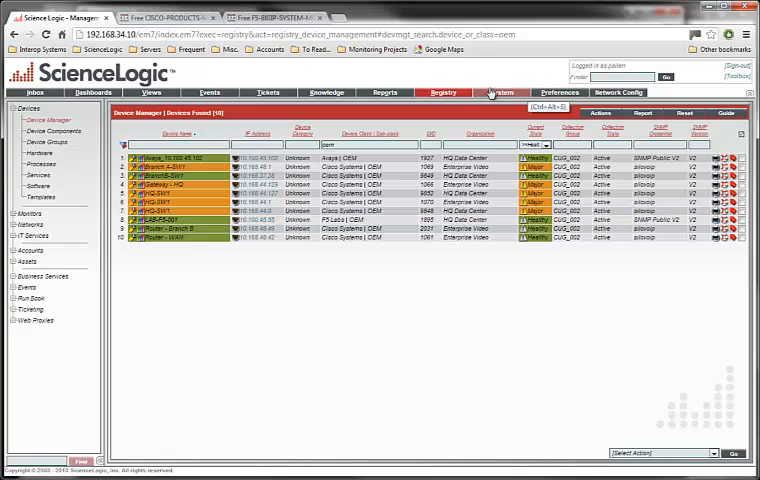
# - Enter a new device class F5 Labs with description Big-IP 3400
pyautogui.click(496, 93)
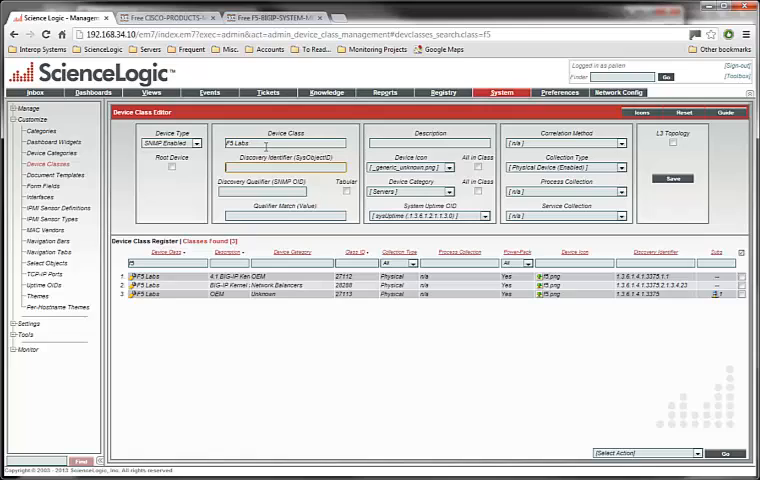
pyautogui.write('bigip3400')
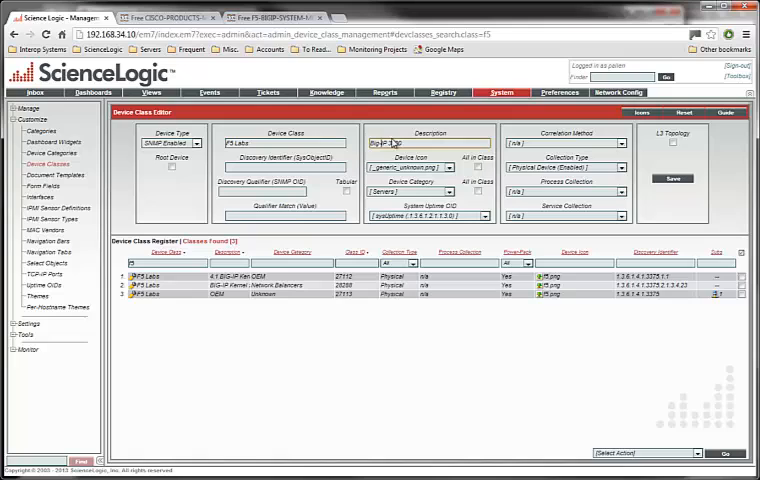
pyautogui.click(290, 13)
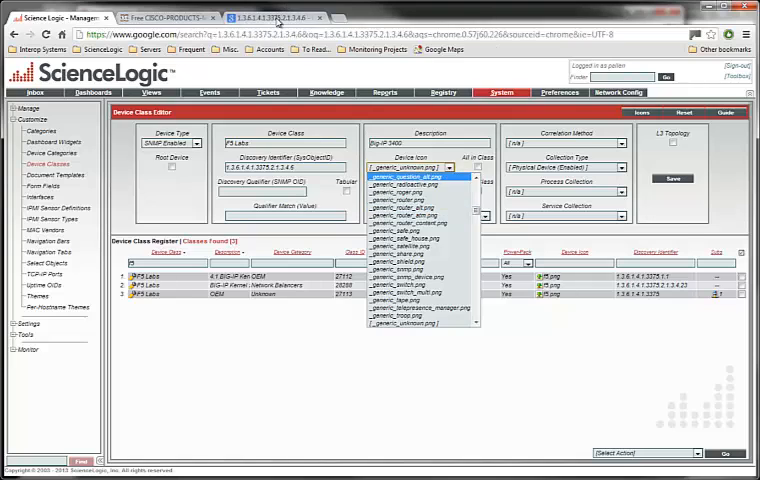
# - Recheck the OID search results, then give the new class the f5.png device icon
pyautogui.click(300, 14)
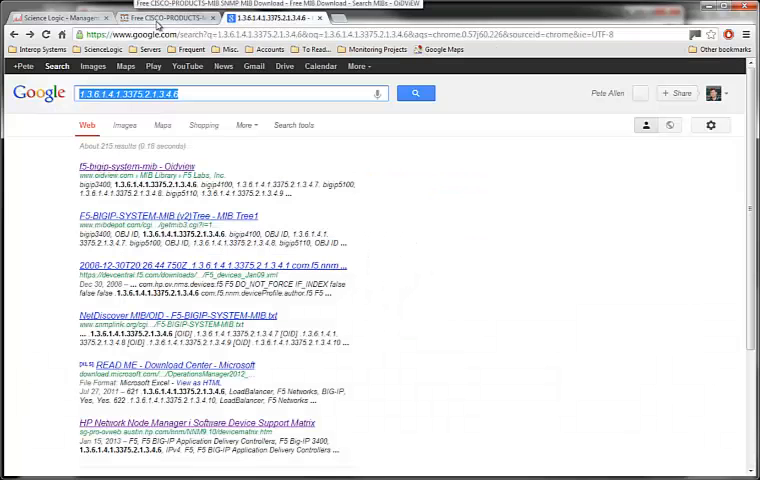
pyautogui.click(65, 18)
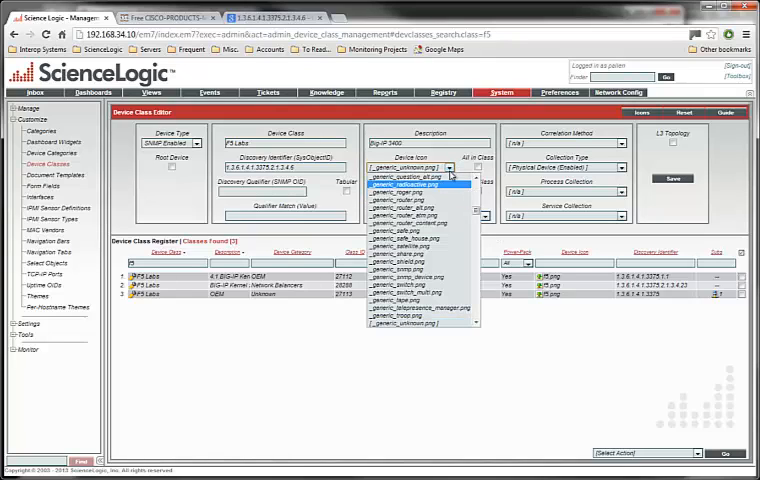
pyautogui.scroll(-3)
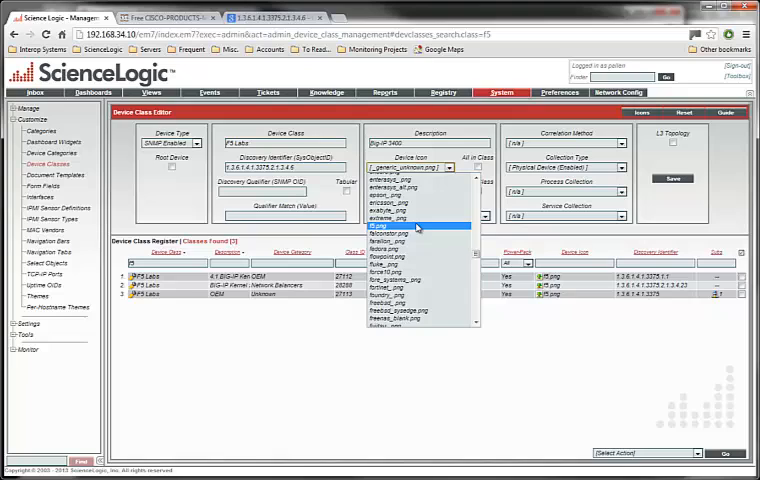
pyautogui.click(448, 191)
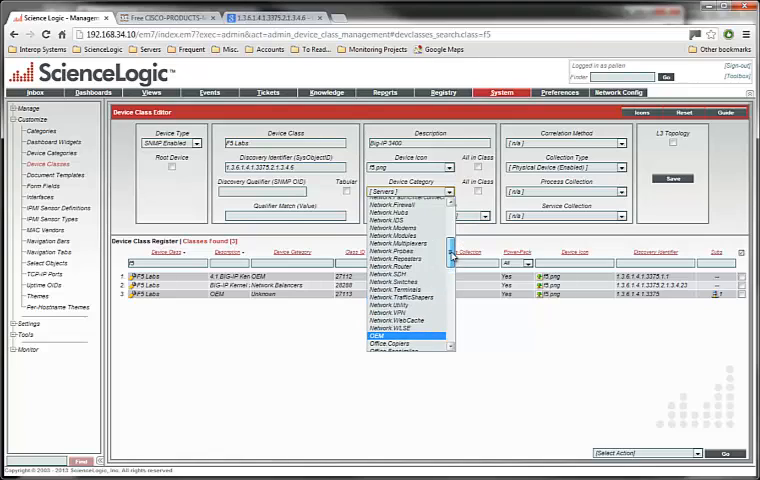
# - Set the device category to Network.Switches and save the F5 Labs Big-IP 3400 class
pyautogui.scroll(-3)
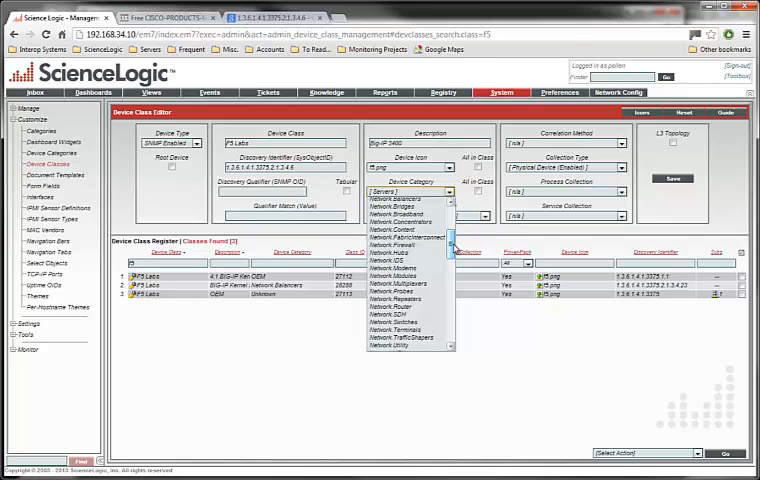
pyautogui.scroll(-3)
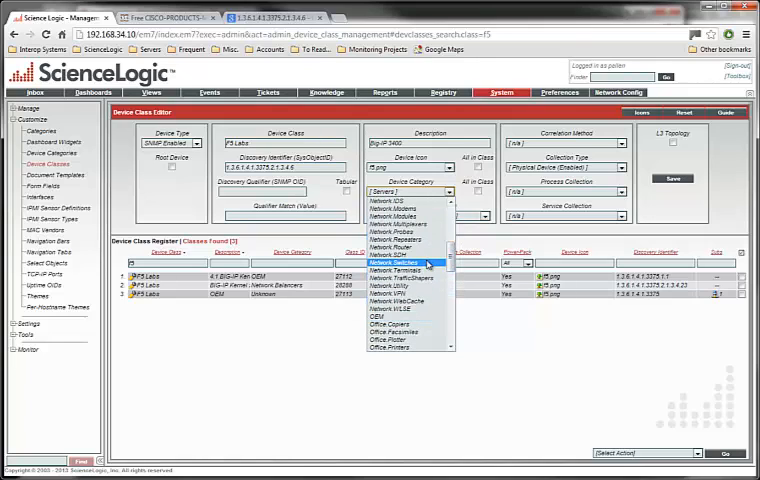
pyautogui.moveTo(420, 267)
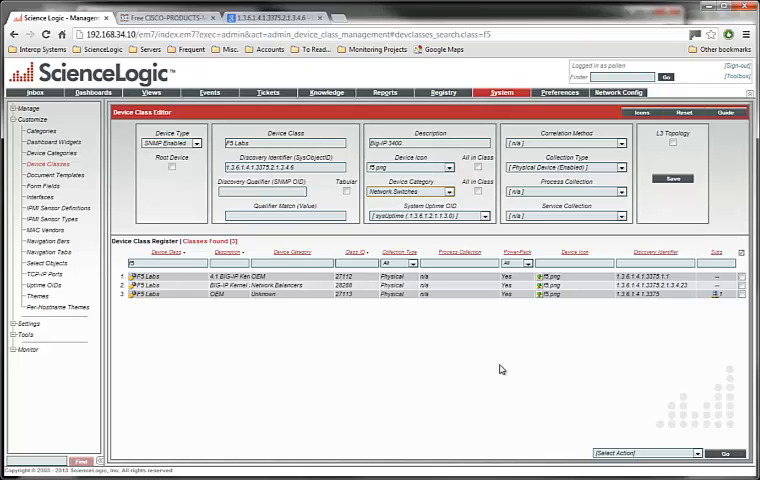
pyautogui.moveTo(450, 193)
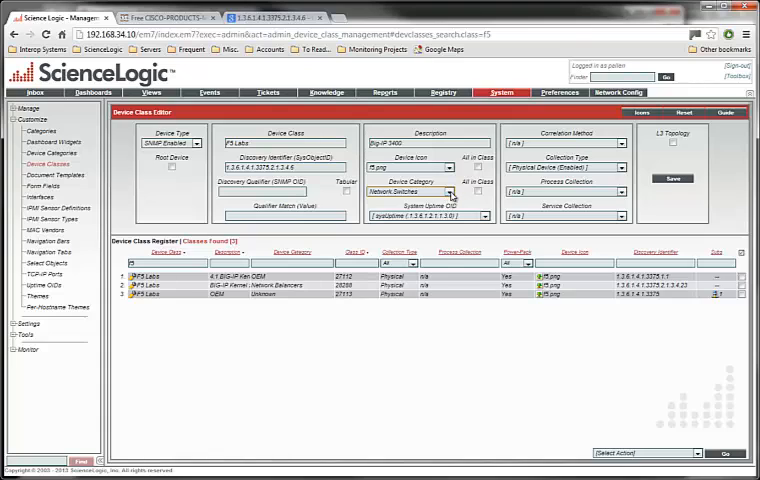
pyautogui.click(450, 192)
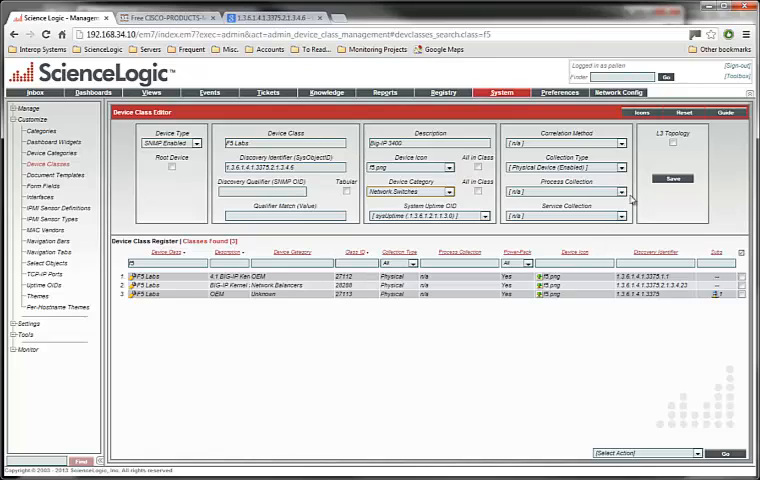
pyautogui.click(672, 179)
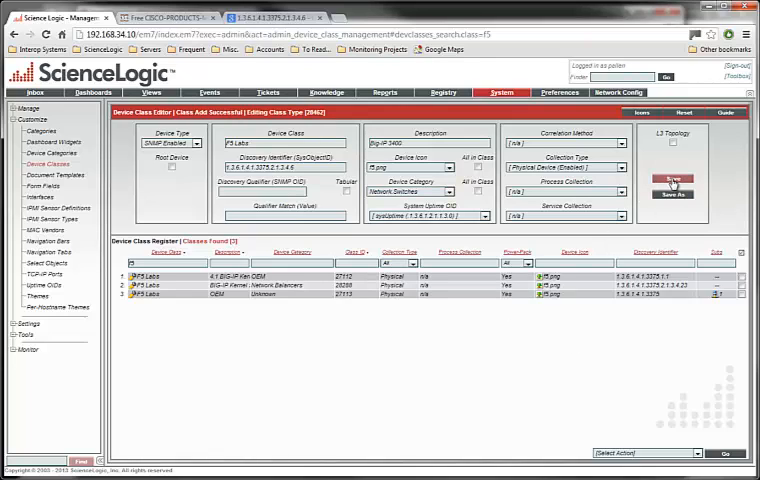
pyautogui.click(669, 177)
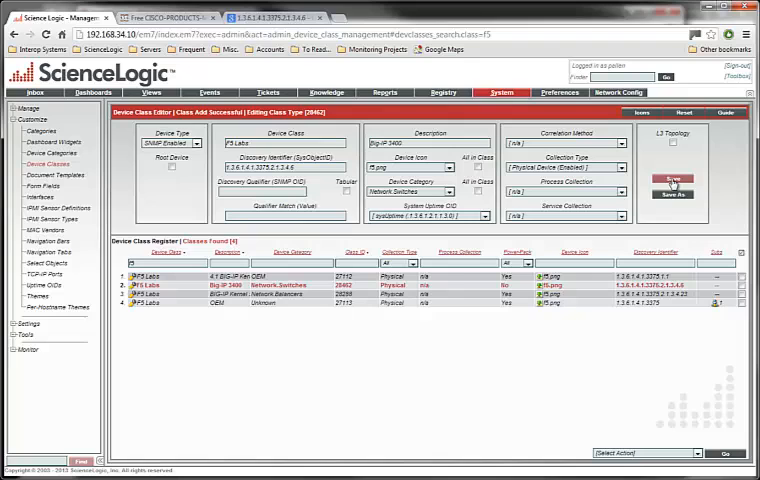
pyautogui.moveTo(678, 178)
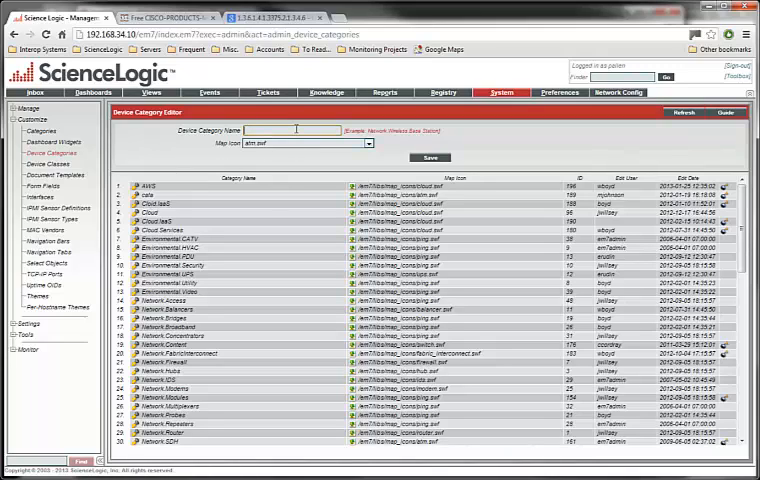
# - Name the new device category Network.LoadBalancer and choose a map icon for it
pyautogui.write('n')
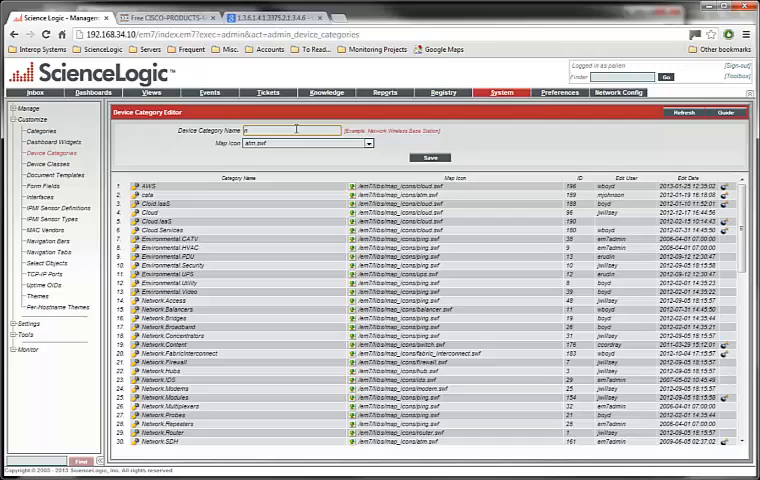
pyautogui.write('Network.LoadBalancer')
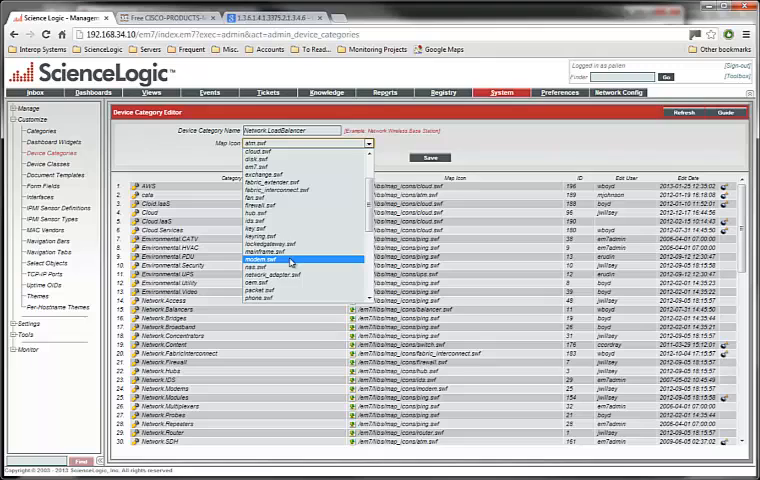
pyautogui.click(280, 260)
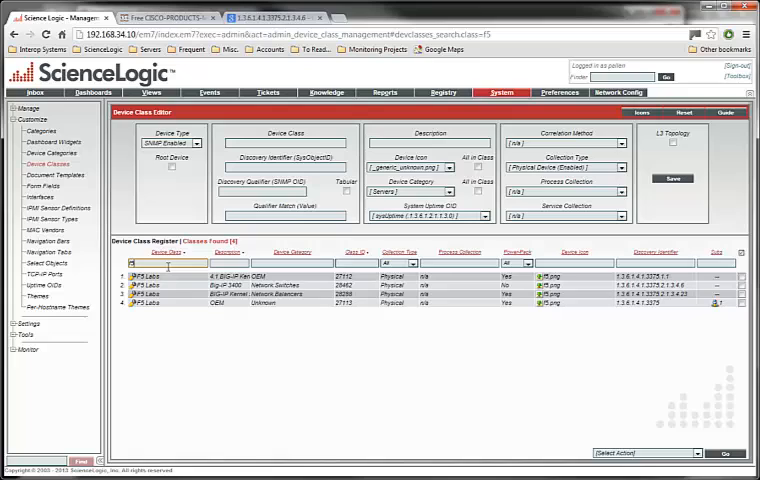
pyautogui.moveTo(135, 291)
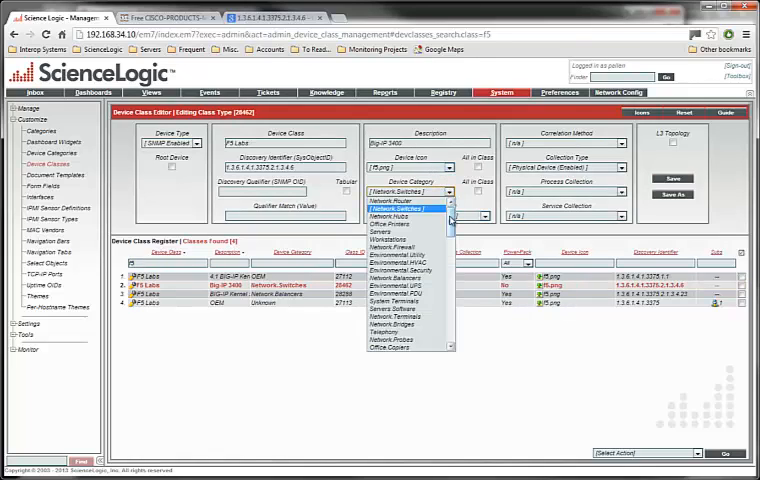
# - Assign Network.LoadBalancer as the Big-IP 3400 class's device category and resave it
pyautogui.scroll(-3)
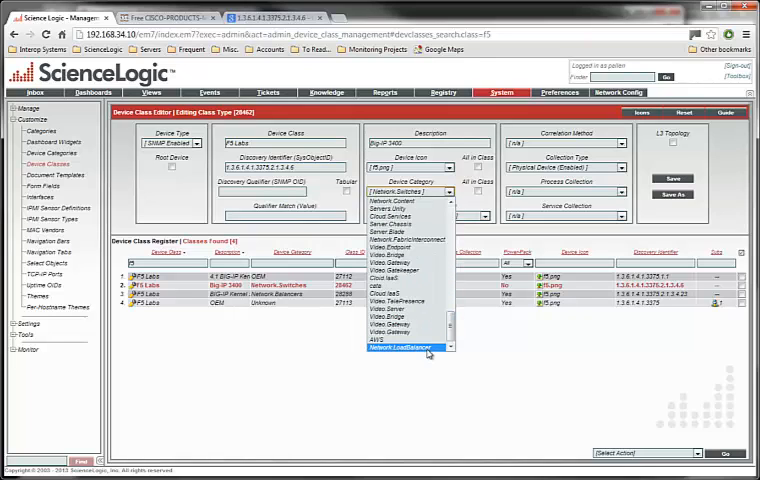
pyautogui.click(407, 347)
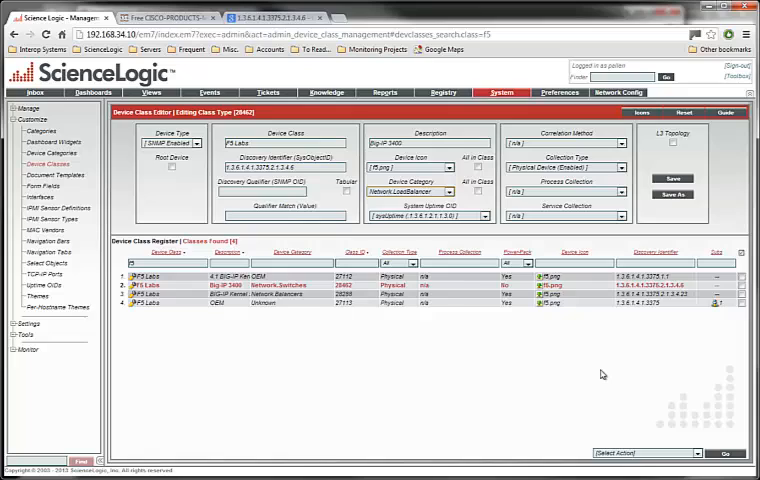
pyautogui.click(675, 179)
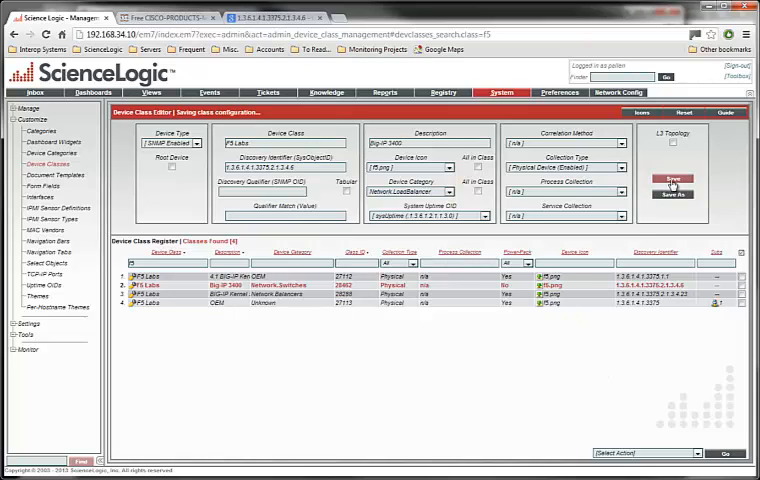
pyautogui.click(684, 177)
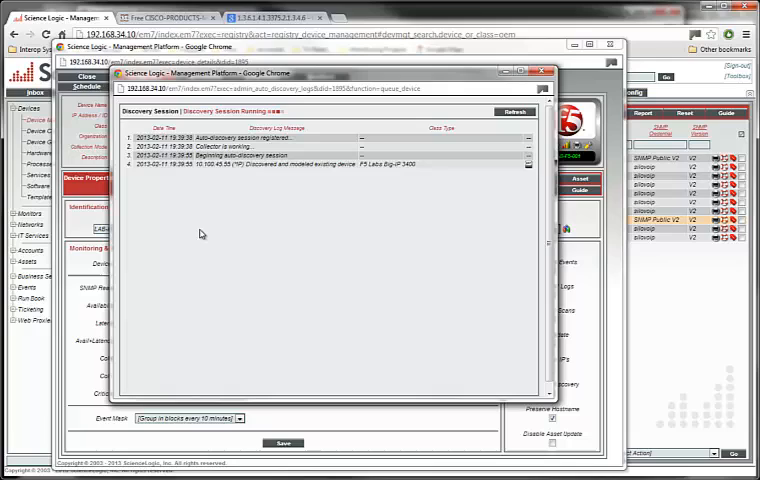
pyautogui.moveTo(360, 173)
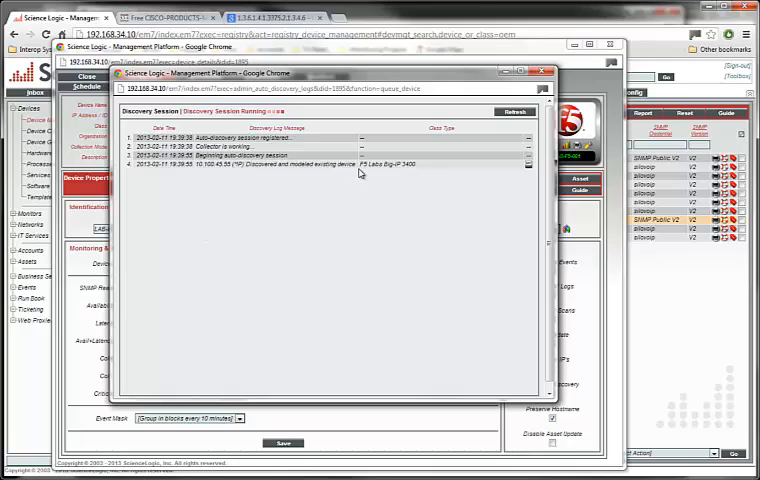
pyautogui.moveTo(470, 127)
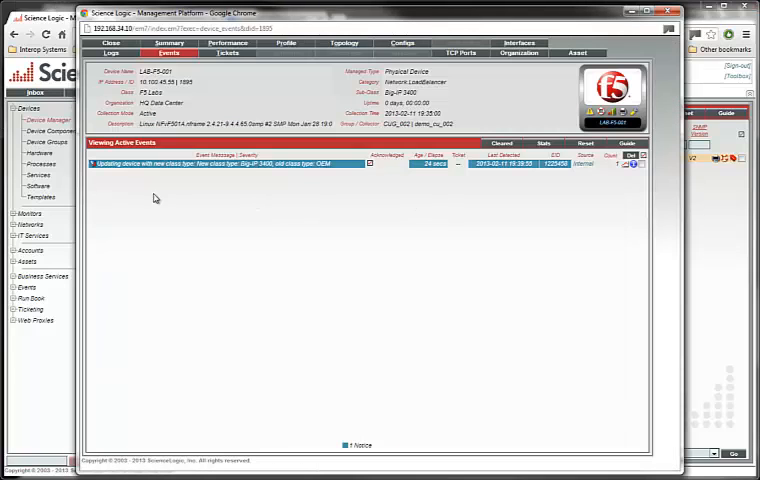
pyautogui.moveTo(245, 168)
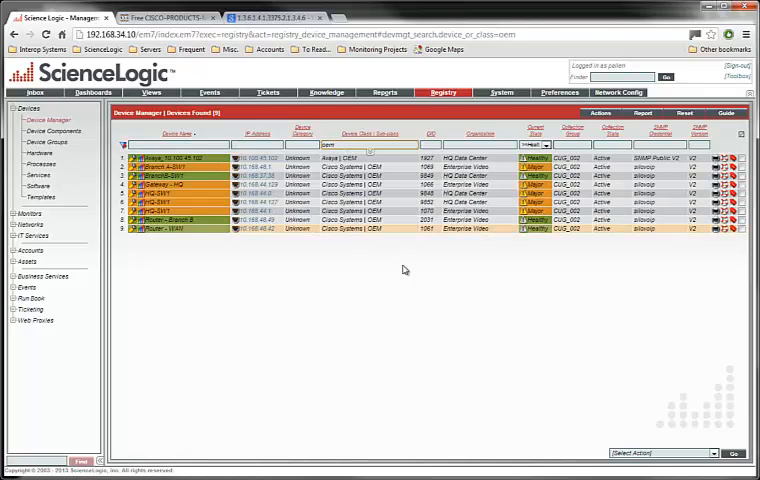
pyautogui.moveTo(437, 286)
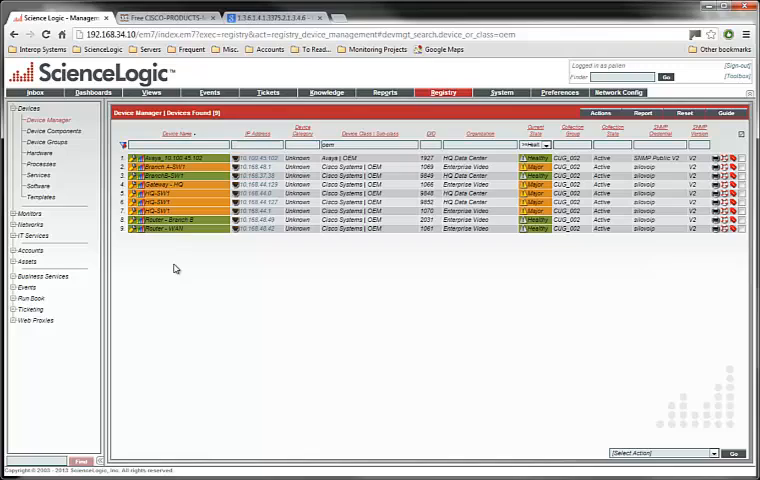
pyautogui.moveTo(185, 268)
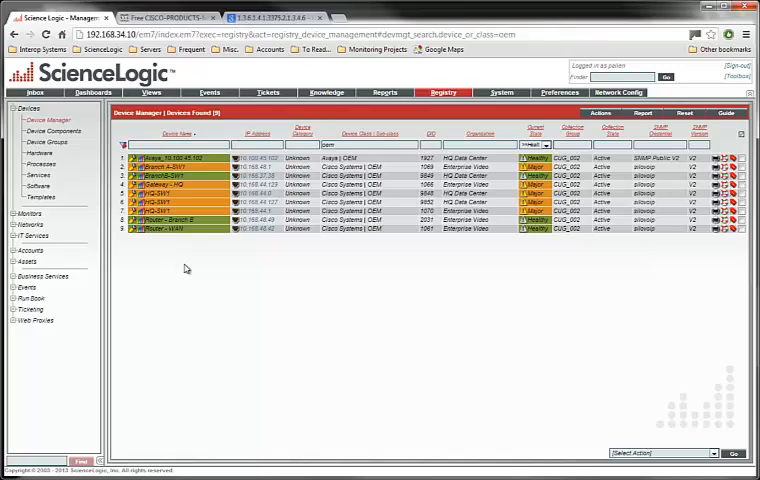